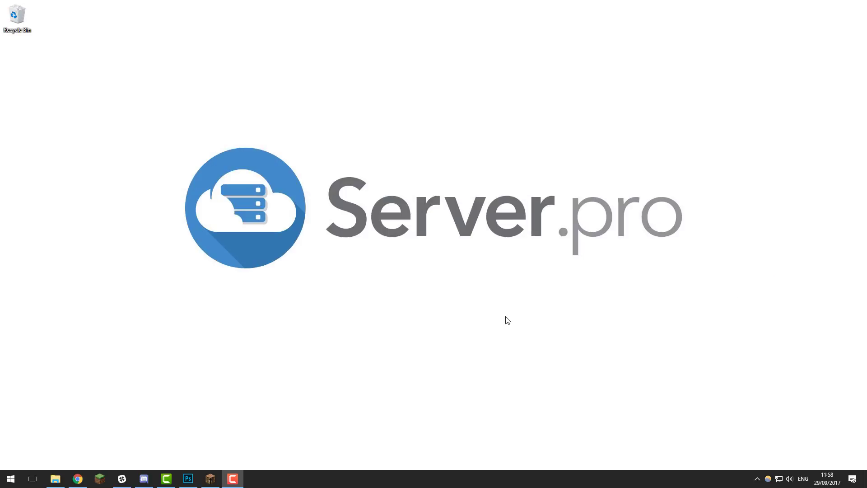
{"action": "mouse_move", "coordinate": [484, 303]}
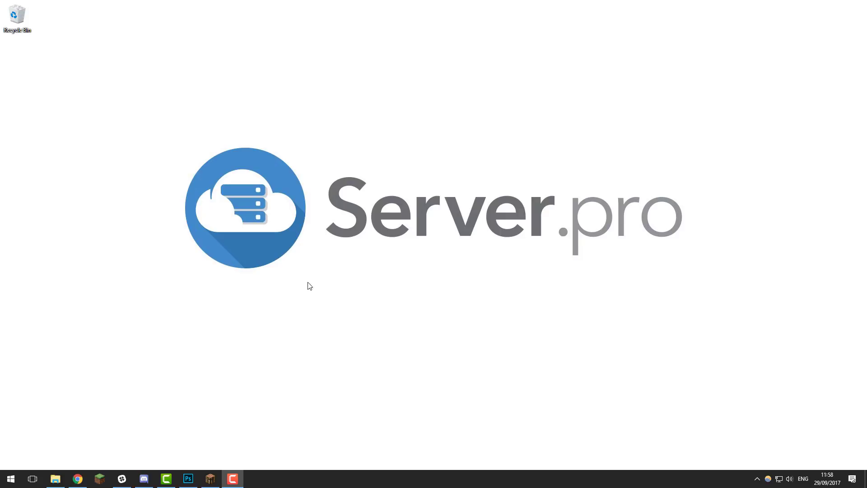
- Bring up the Server.pro control panel showing the running server's hostname and settings
{"action": "left_click", "coordinate": [54, 478]}
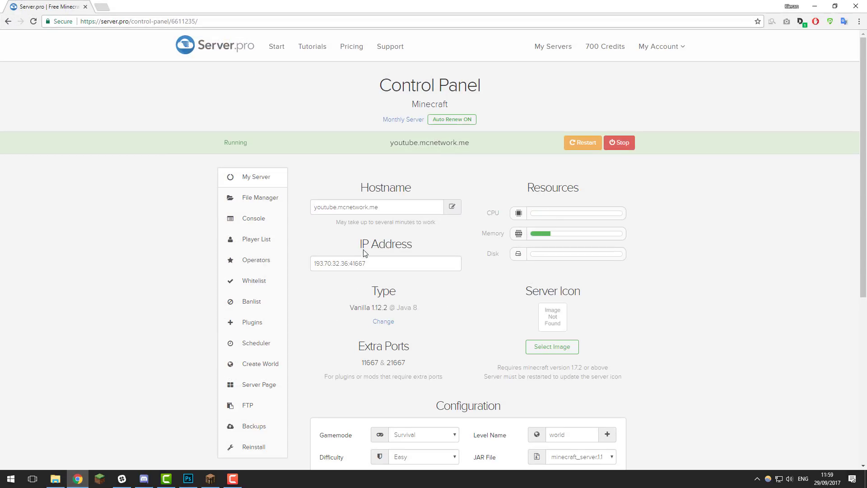
{"action": "mouse_move", "coordinate": [445, 194]}
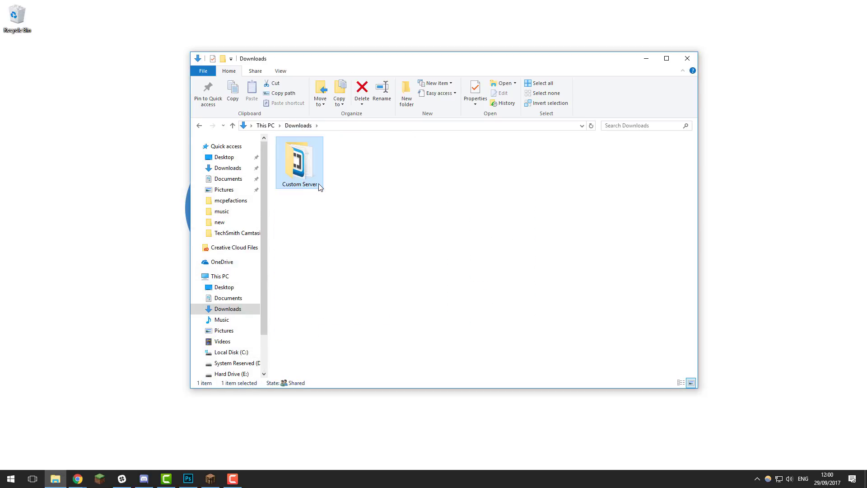
{"action": "double_click", "coordinate": [299, 161]}
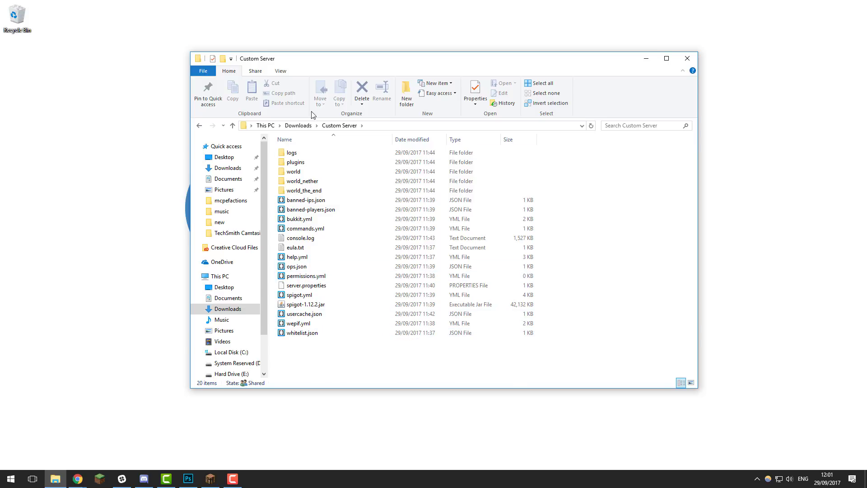
{"action": "left_click", "coordinate": [232, 125]}
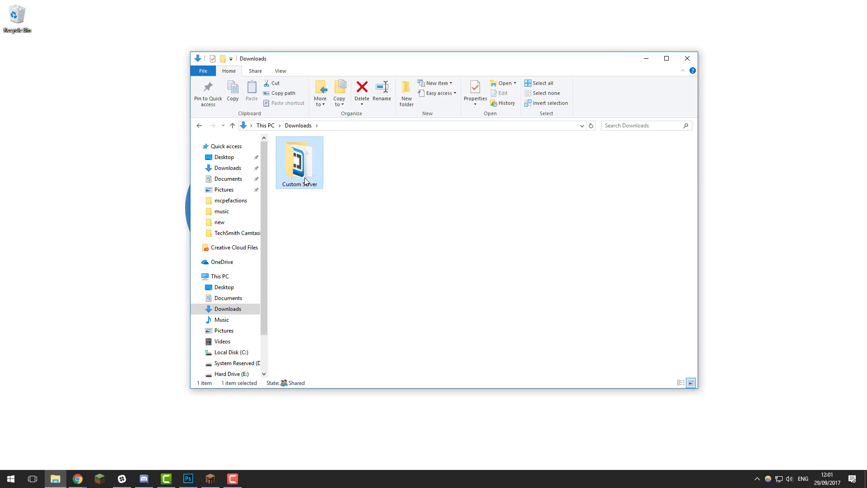
- Compress the Custom Server folder into a Custom Server.zip archive
{"action": "right_click", "coordinate": [299, 160]}
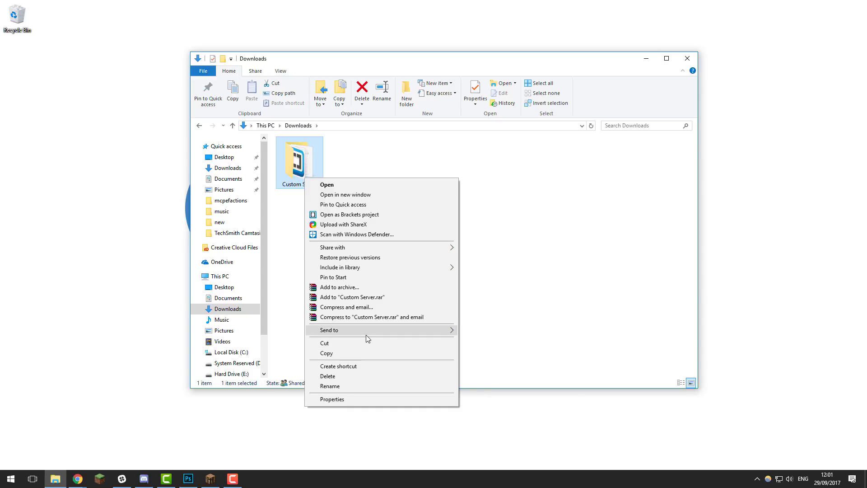
{"action": "left_click", "coordinate": [371, 317]}
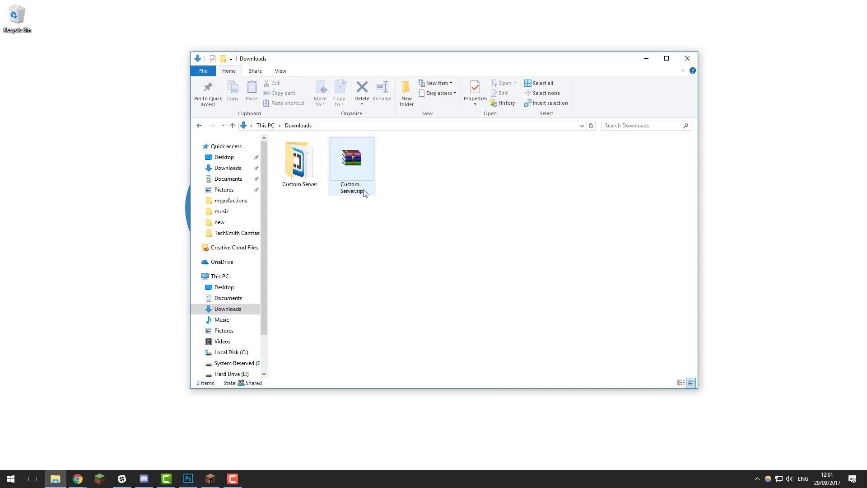
{"action": "mouse_move", "coordinate": [363, 193]}
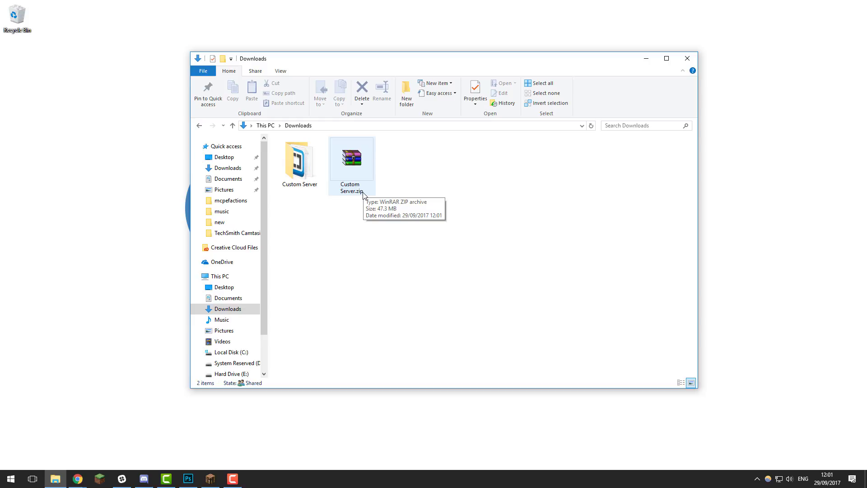
{"action": "mouse_move", "coordinate": [380, 212]}
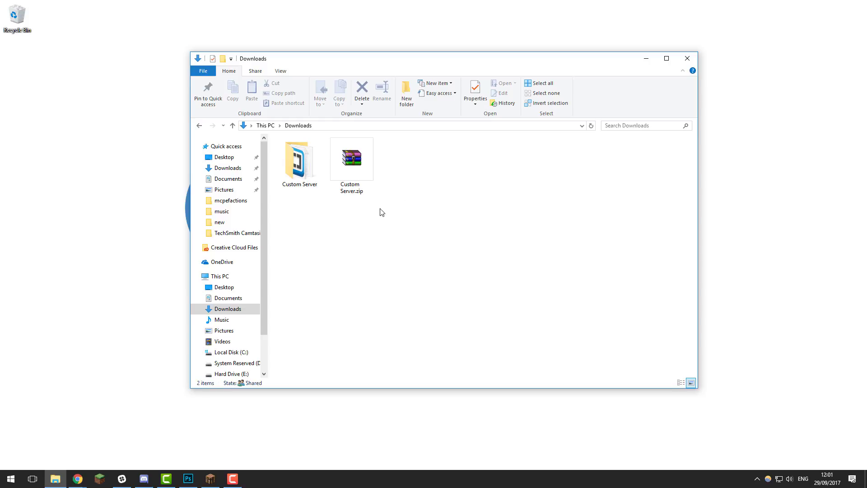
{"action": "mouse_move", "coordinate": [80, 461]}
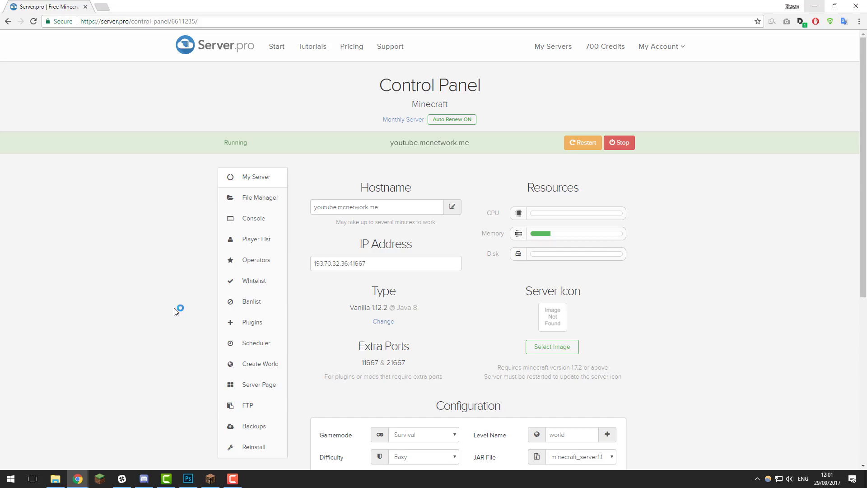
- In File Manager, delete all old server files except server.properties
{"action": "left_click", "coordinate": [619, 142]}
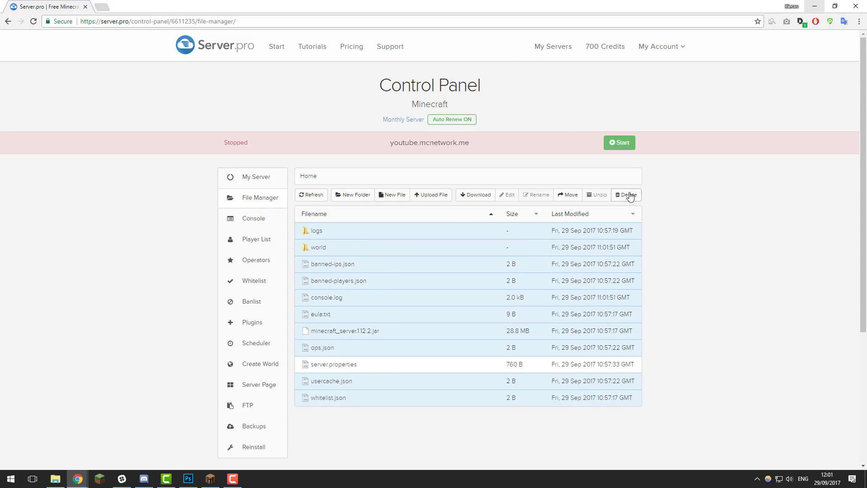
{"action": "left_click", "coordinate": [627, 194]}
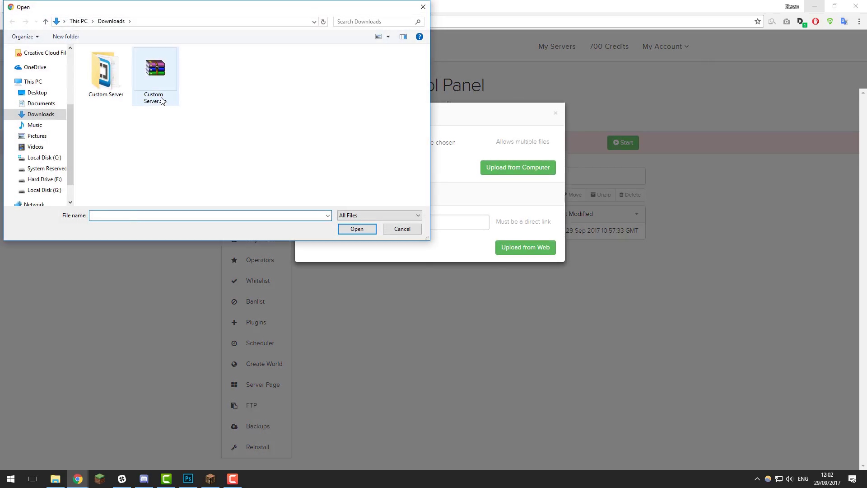
- Upload Custom Server.zip (47.4 MB) from Downloads into the server's home folder
{"action": "left_click", "coordinate": [155, 67]}
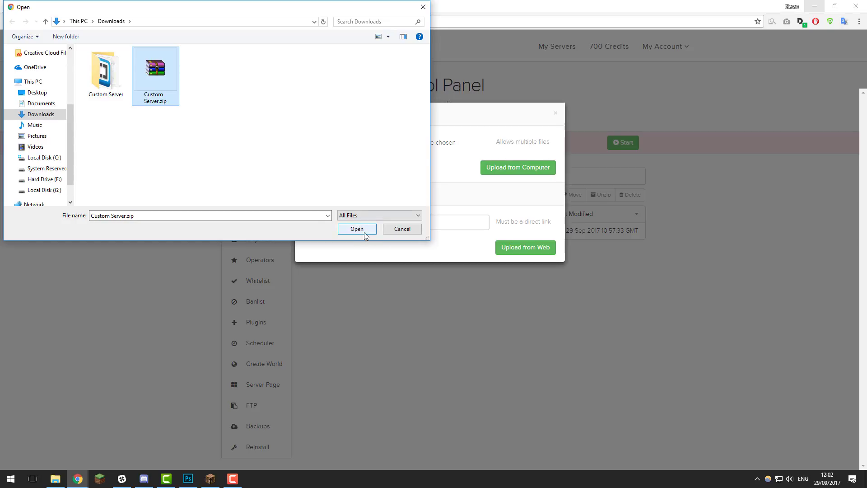
{"action": "left_click", "coordinate": [357, 229]}
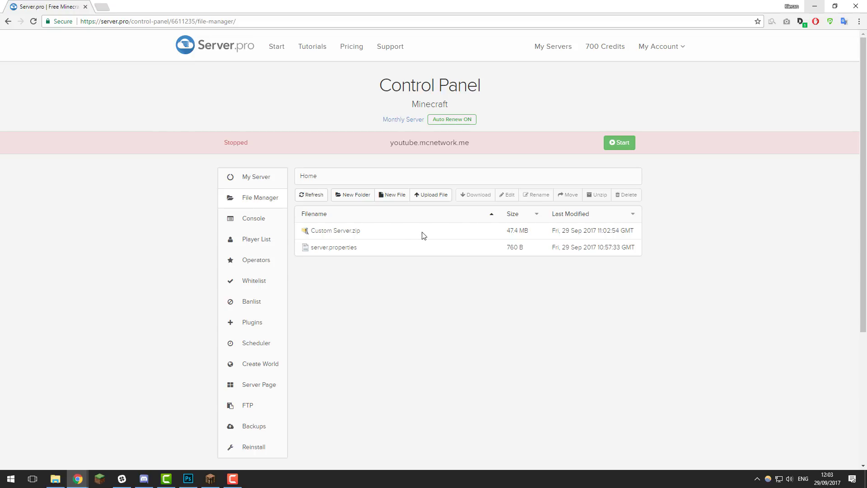
- Unzip Custom Server.zip and move its extracted worlds, plugins and configs into home
{"action": "left_click", "coordinate": [335, 231]}
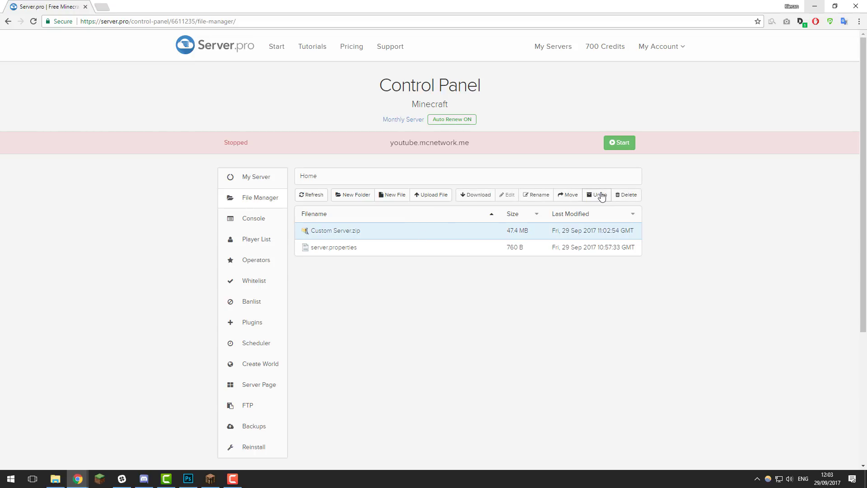
{"action": "left_click", "coordinate": [597, 195]}
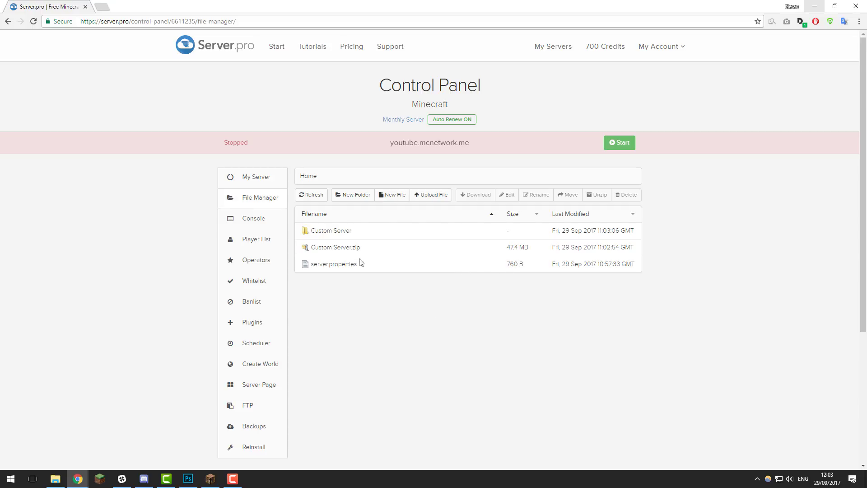
{"action": "mouse_move", "coordinate": [331, 231]}
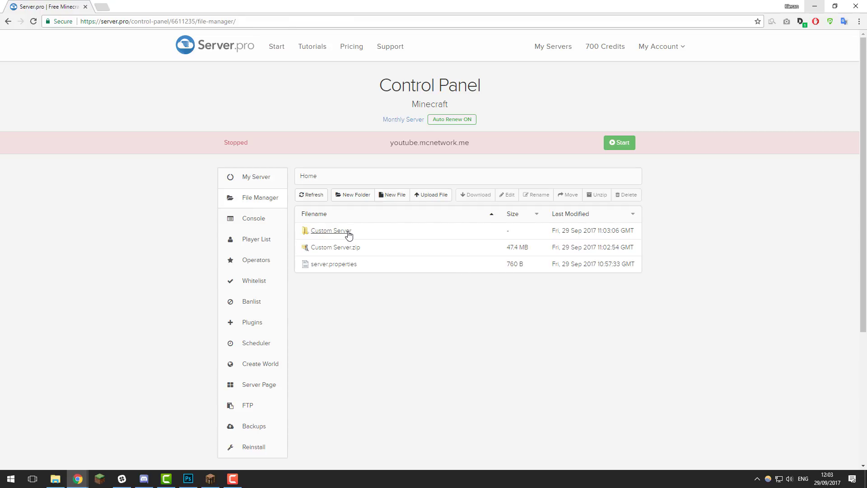
{"action": "left_click", "coordinate": [331, 231]}
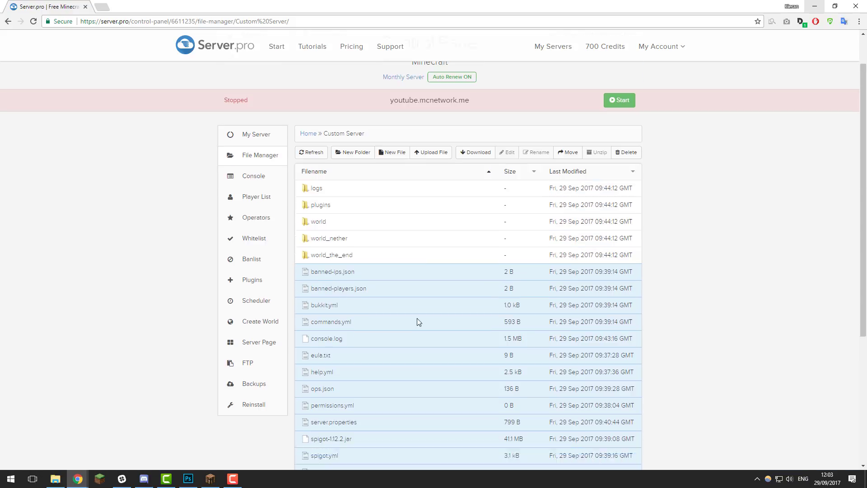
{"action": "scroll", "scroll_direction": "down", "scroll_amount": 3}
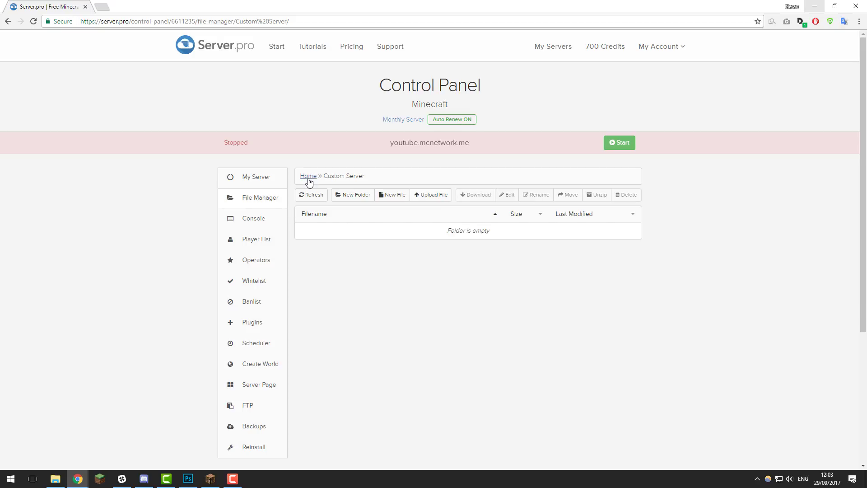
{"action": "left_click", "coordinate": [308, 175]}
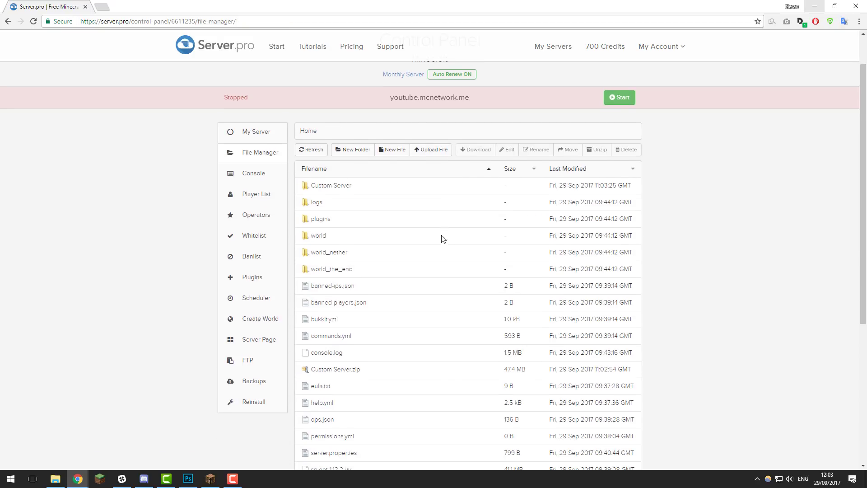
- Delete the empty Custom Server folder and zip, then locate spigot-1.12.2.jar
{"action": "scroll", "scroll_direction": "down", "scroll_amount": 3}
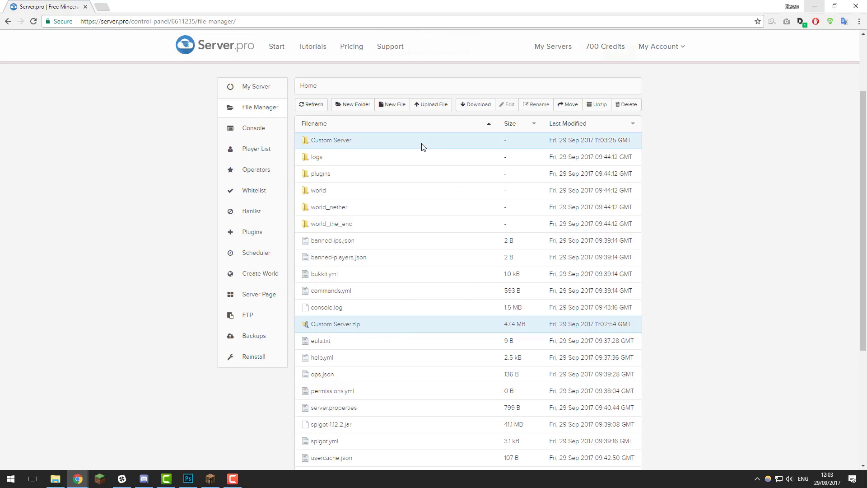
{"action": "mouse_move", "coordinate": [574, 192]}
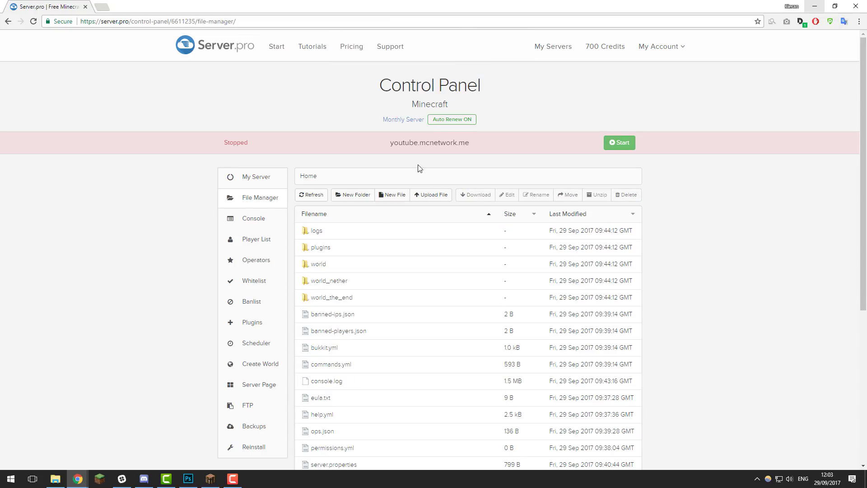
{"action": "scroll", "scroll_direction": "down", "scroll_amount": 3}
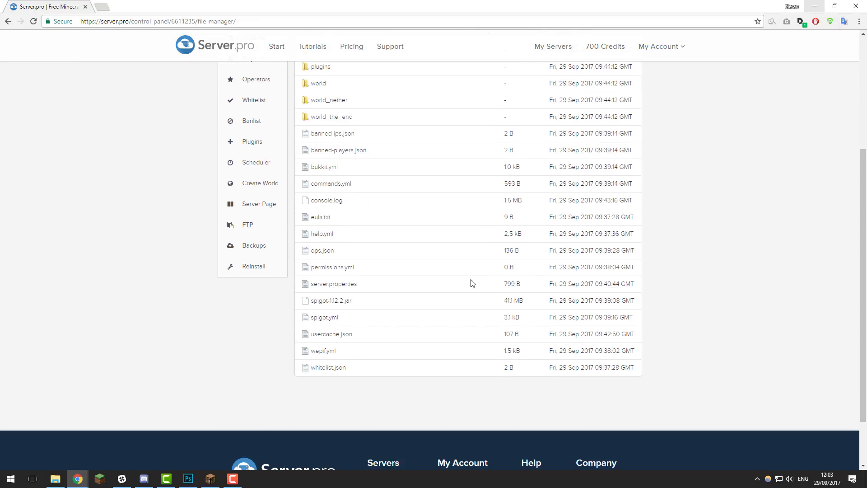
{"action": "left_click", "coordinate": [331, 300]}
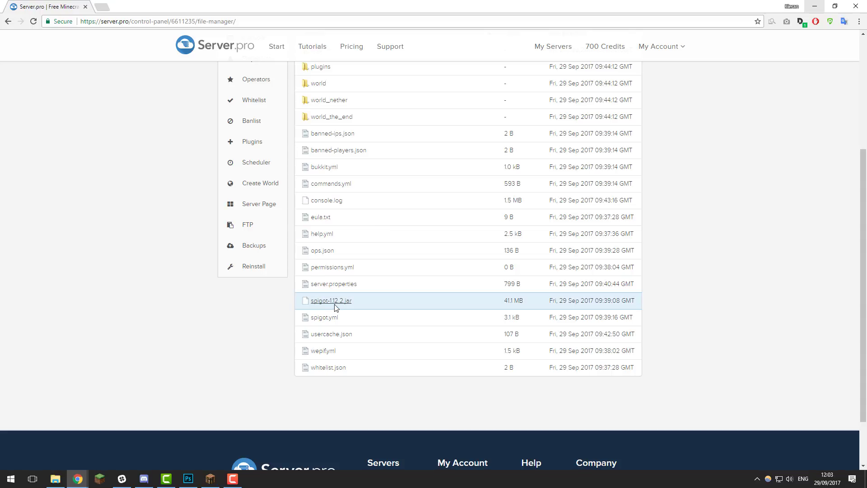
{"action": "scroll", "scroll_direction": "down", "scroll_amount": 3}
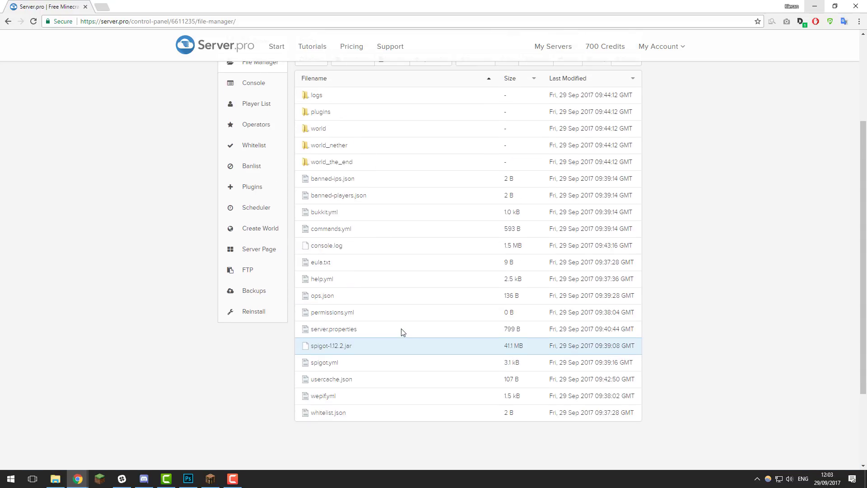
{"action": "scroll", "scroll_direction": "down", "scroll_amount": 3}
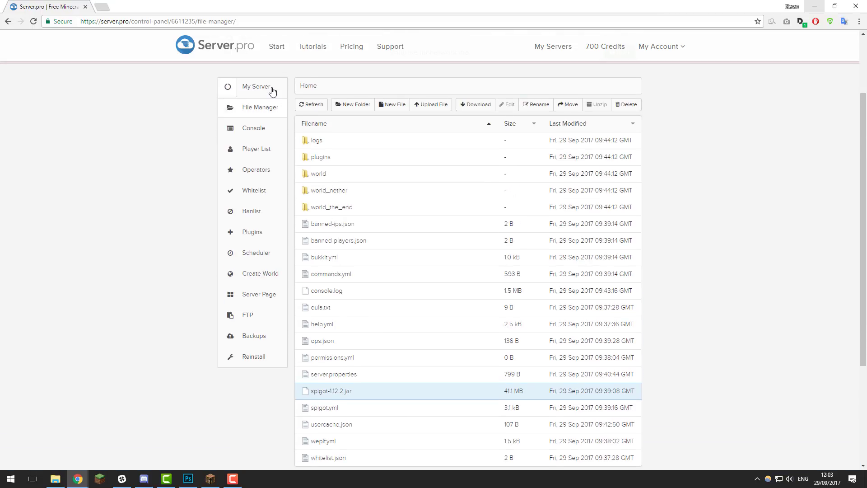
- Set spigot-1.12.2.jar as the server JAR file, then go to the Support contact page
{"action": "left_click", "coordinate": [256, 87]}
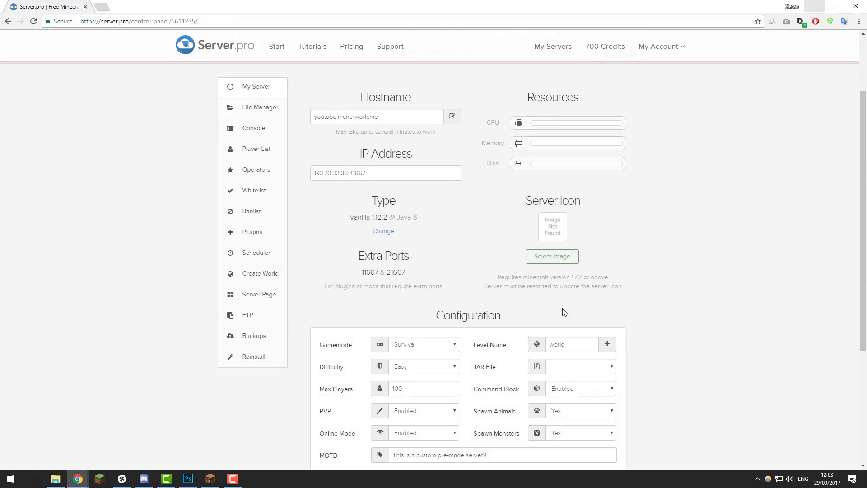
{"action": "left_click", "coordinate": [573, 366]}
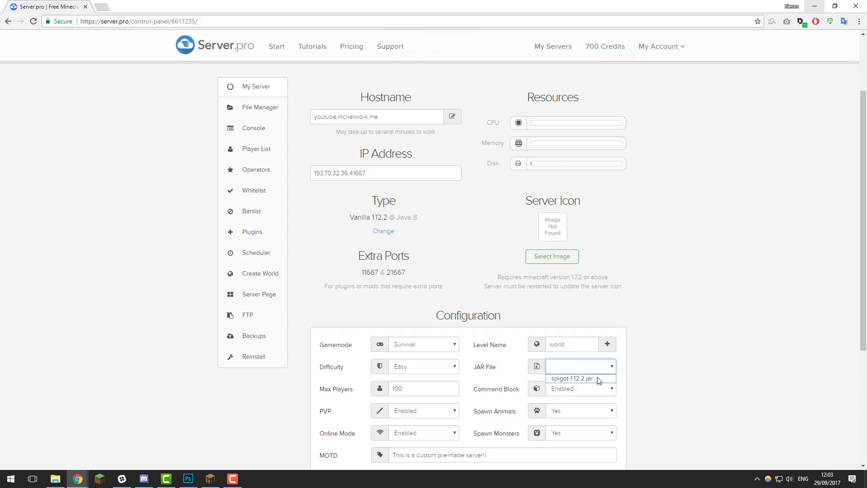
{"action": "left_click", "coordinate": [579, 378]}
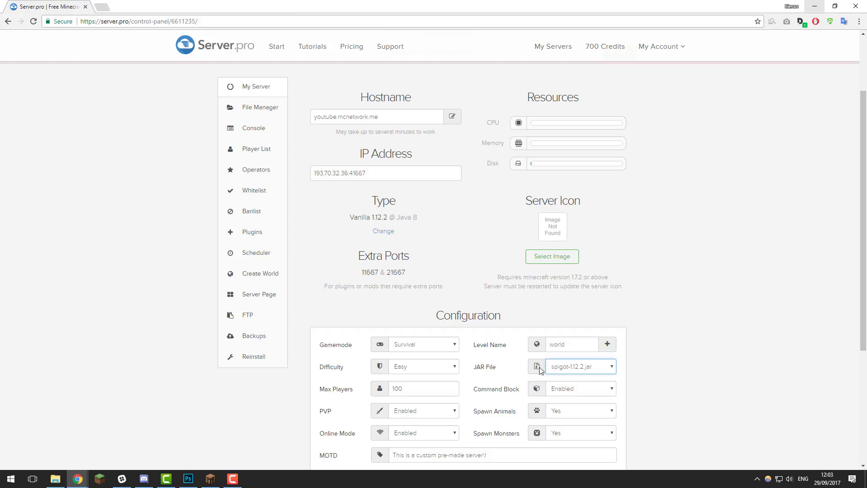
{"action": "scroll", "scroll_direction": "down", "scroll_amount": 3}
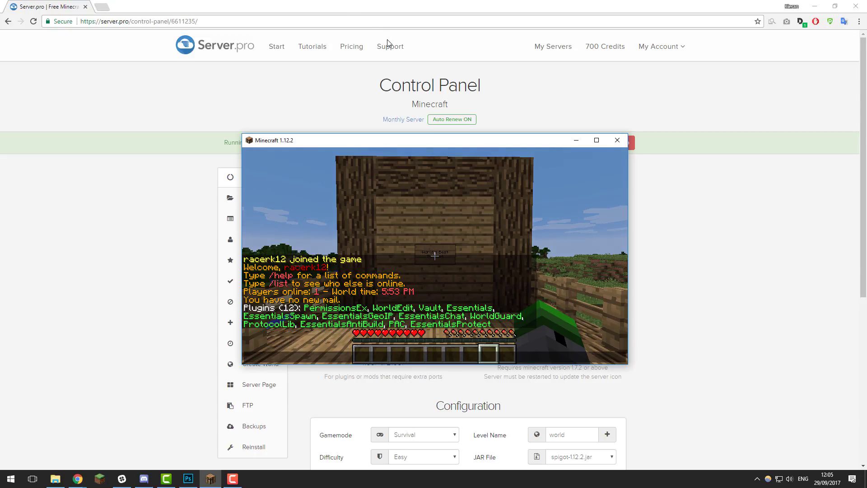
{"action": "left_click", "coordinate": [390, 46]}
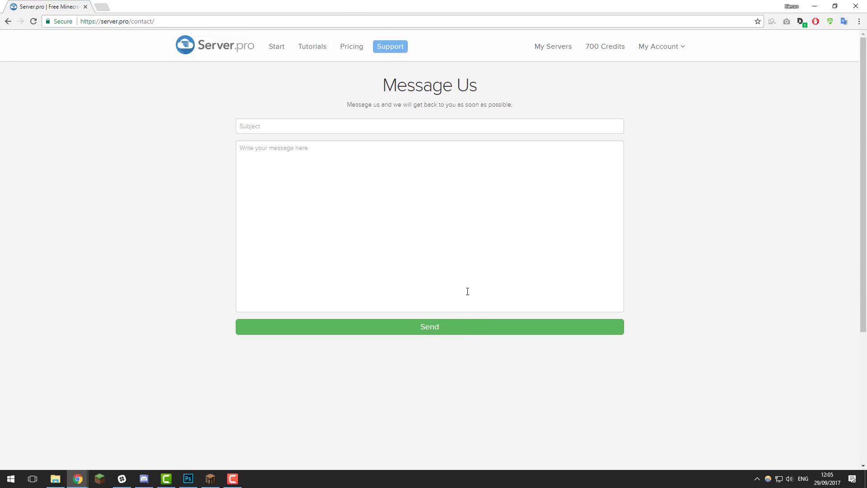